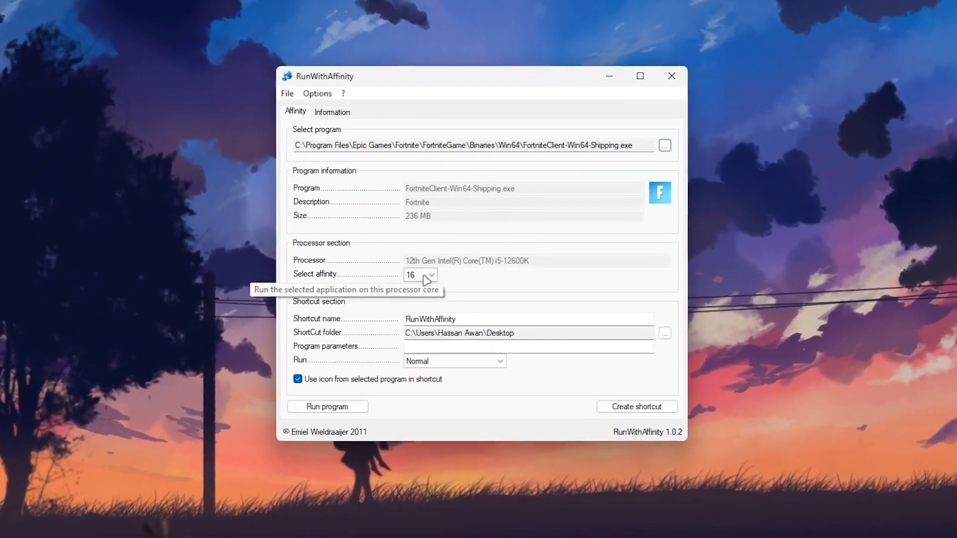
Close the RunWithAffinity window, leaving only RunWithAffinity.exe on the desktop
left_click(326, 407)
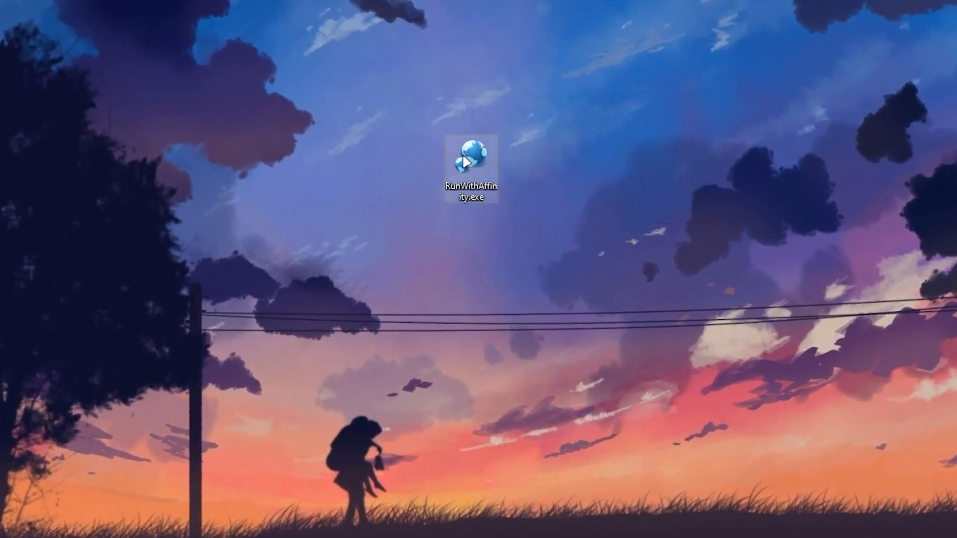
Launch RunWithAffinity.exe from the desktop with no program selected and affinity 16
double_click(470, 160)
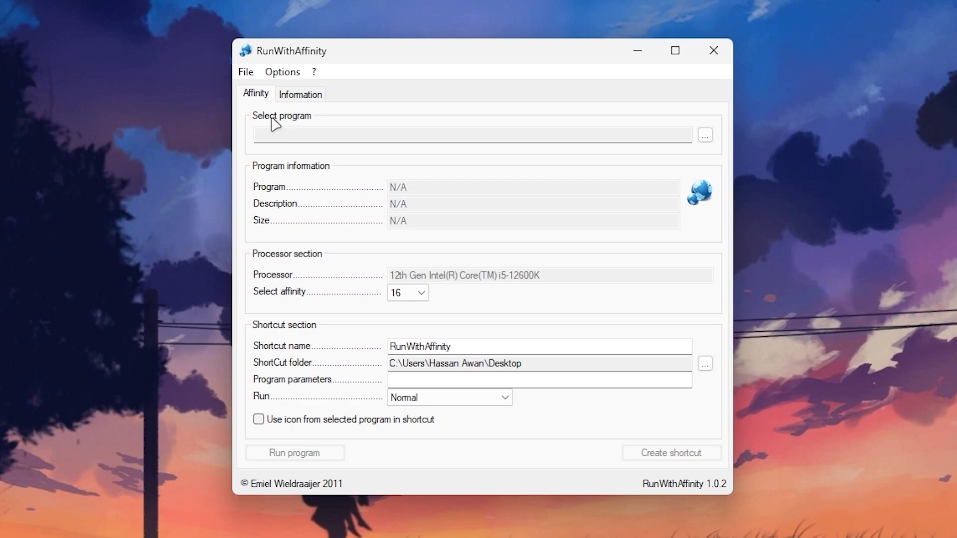
mouse_move(704, 135)
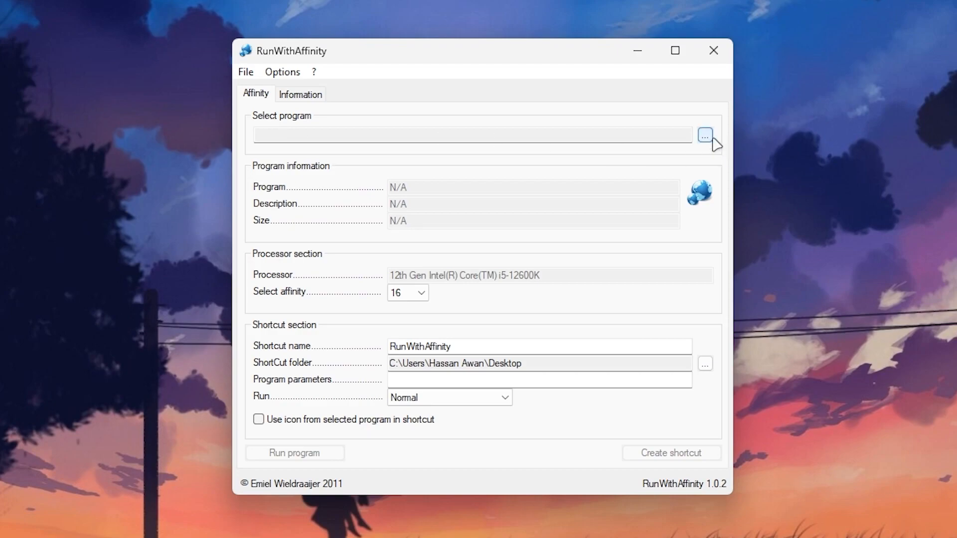
Browse for the program, starting from the C drive into Program Files
left_click(703, 135)
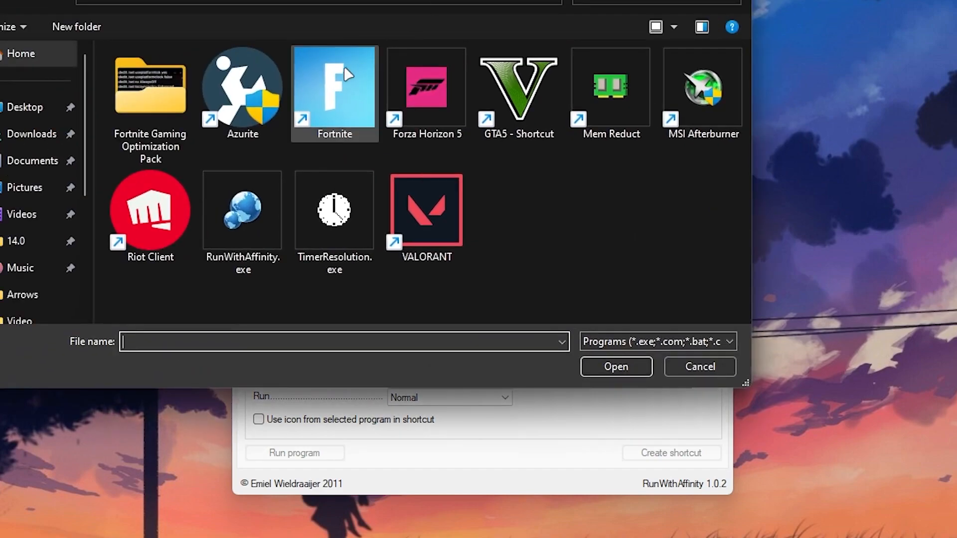
mouse_move(334, 92)
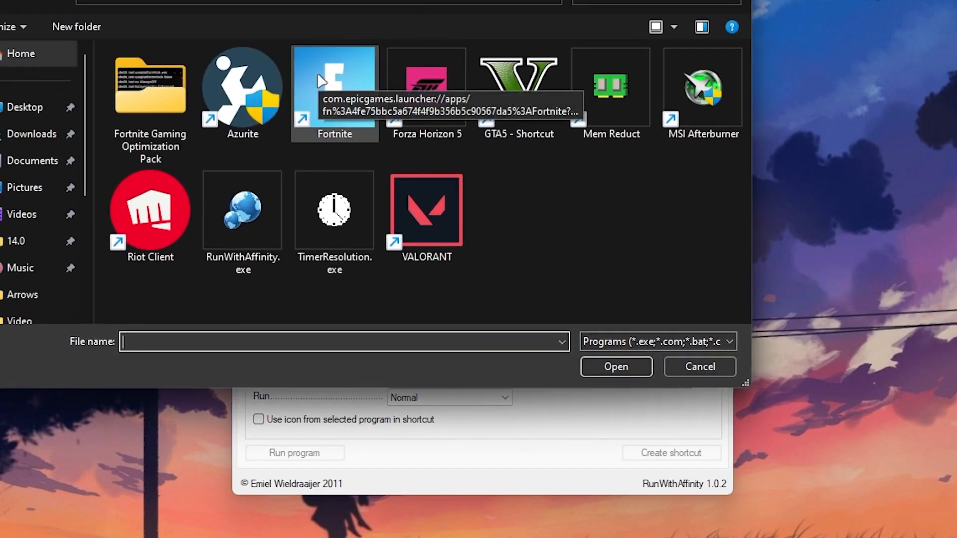
right_click(334, 88)
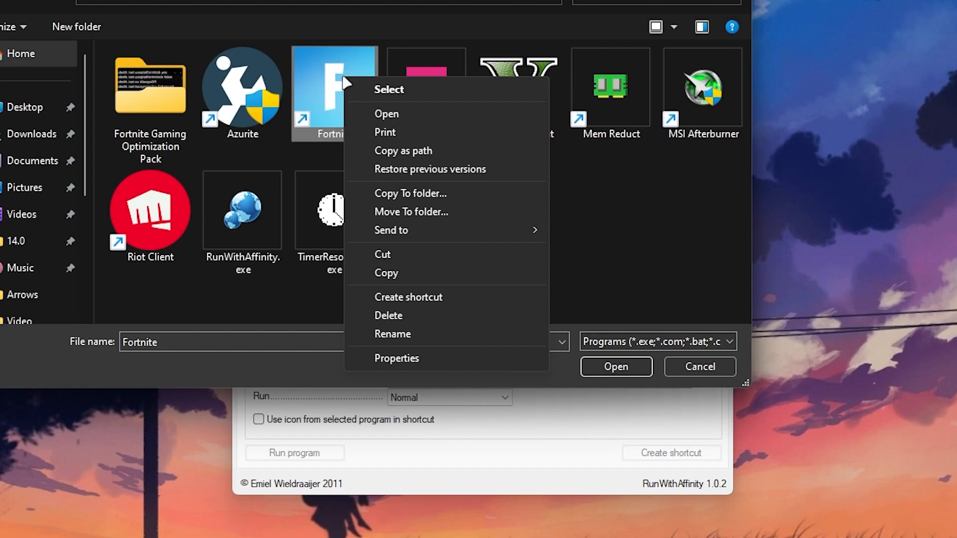
mouse_move(415, 135)
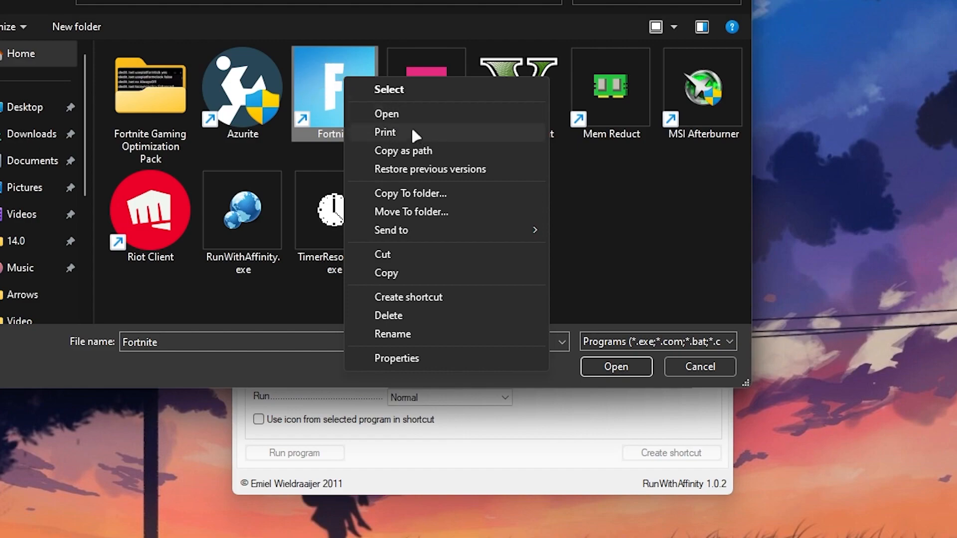
mouse_move(410, 145)
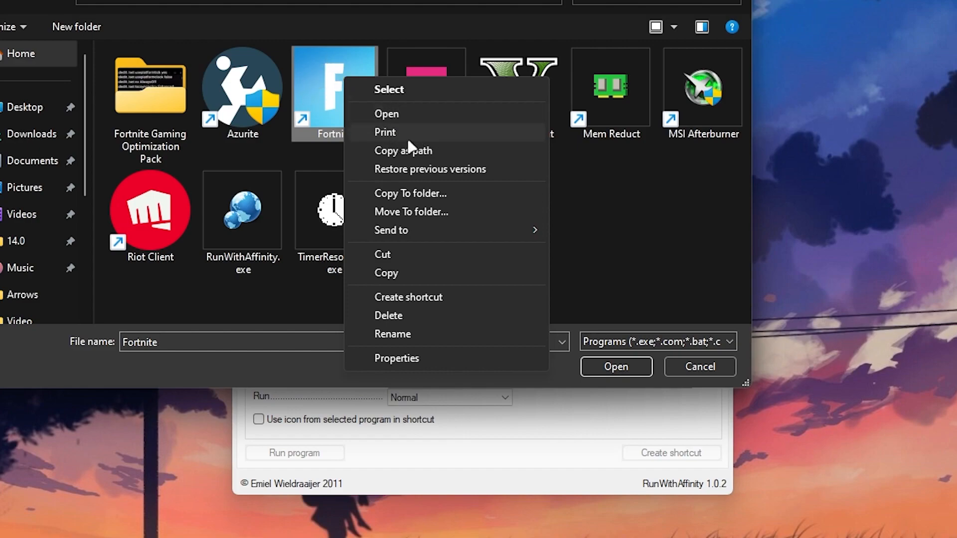
mouse_move(393, 129)
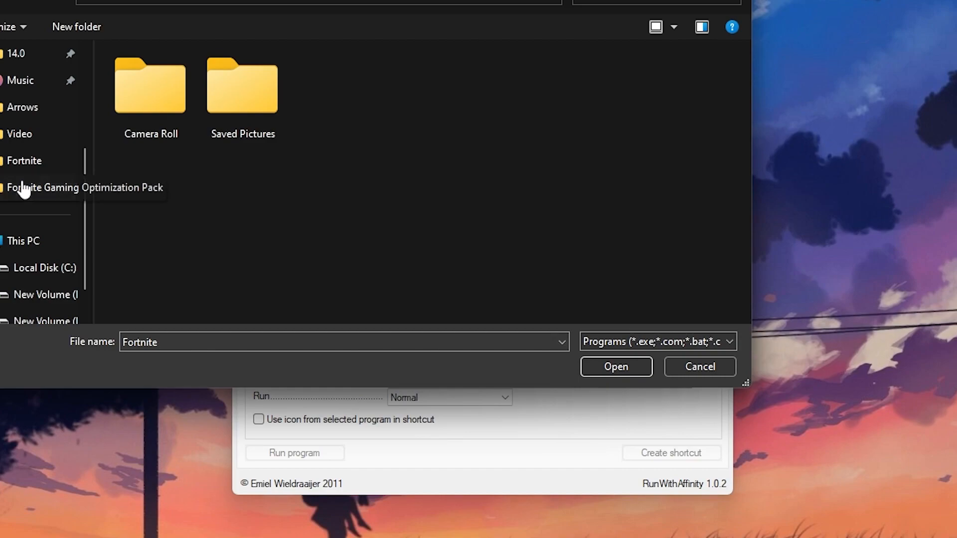
left_click(43, 267)
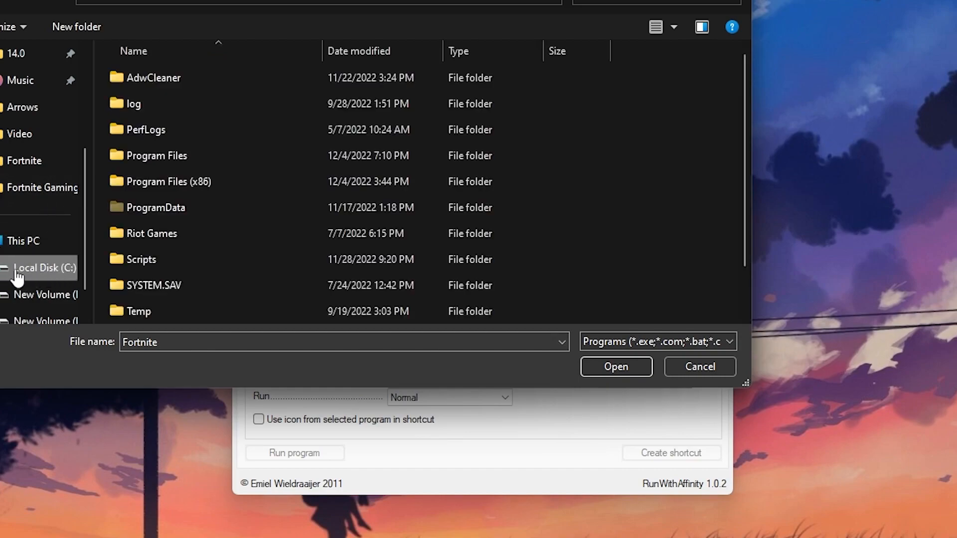
left_click(156, 155)
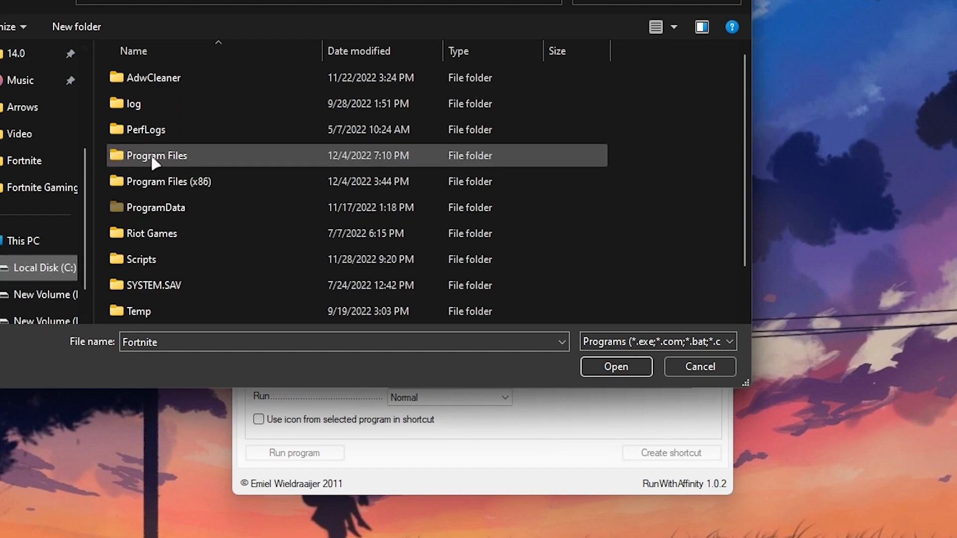
double_click(156, 155)
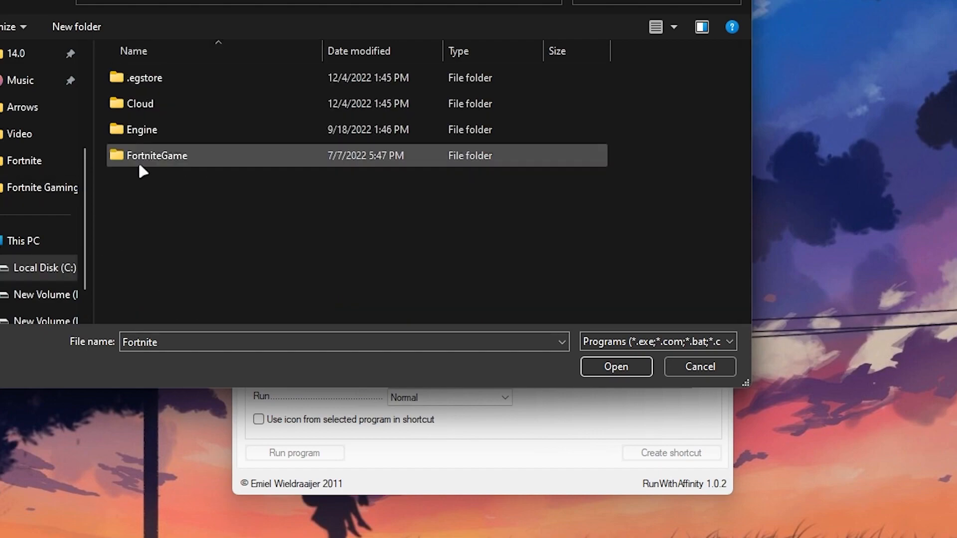
Navigate through FortniteGame\Binaries\Win64 and select FortniteClient-Win64-Shipping.exe
double_click(156, 155)
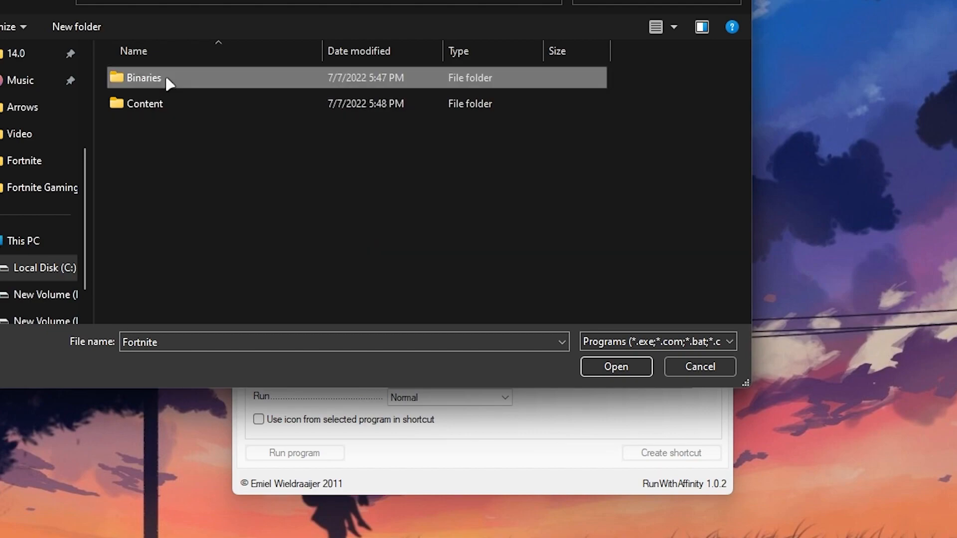
double_click(143, 78)
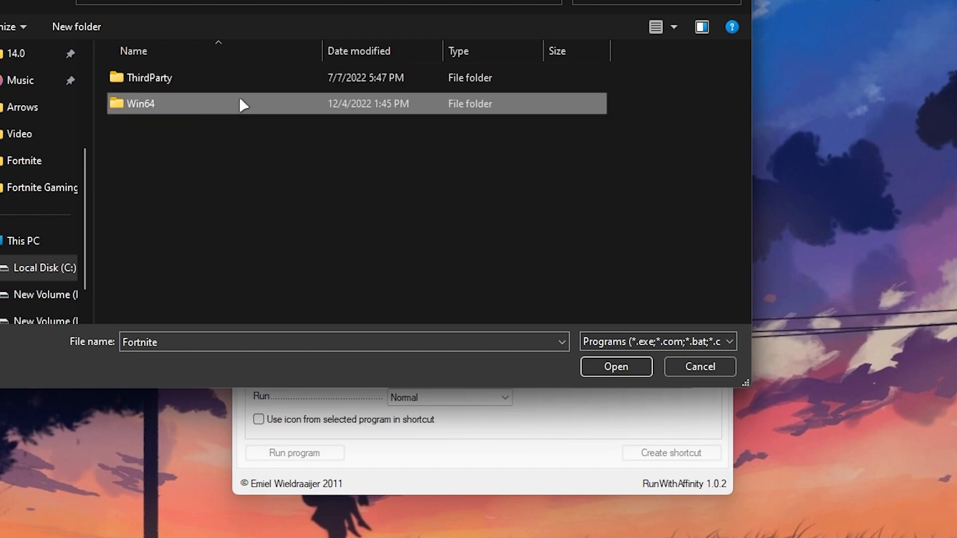
double_click(140, 104)
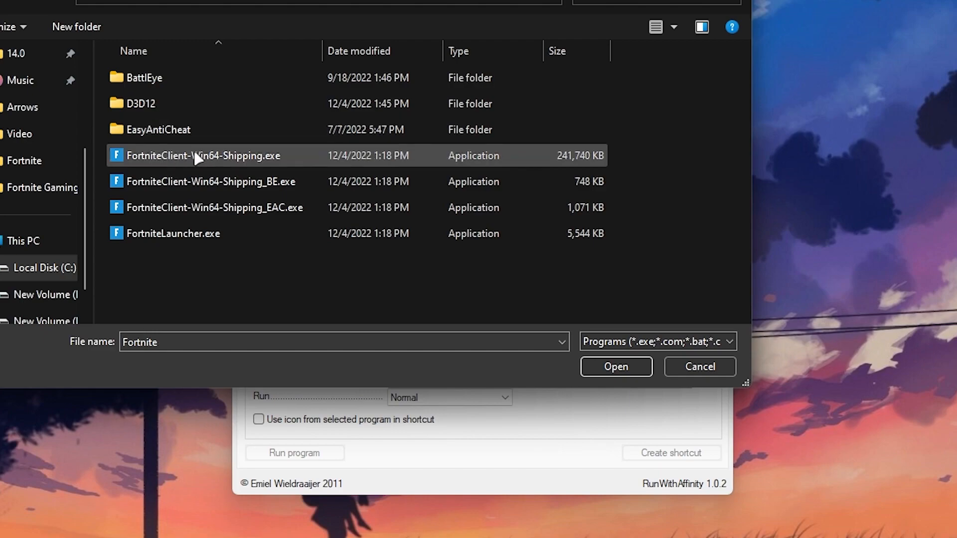
left_click(203, 155)
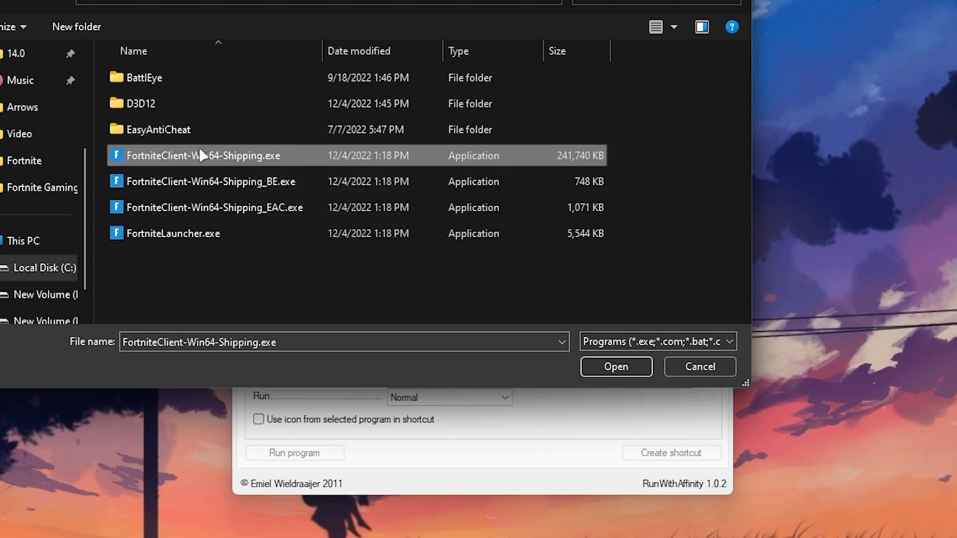
mouse_move(202, 155)
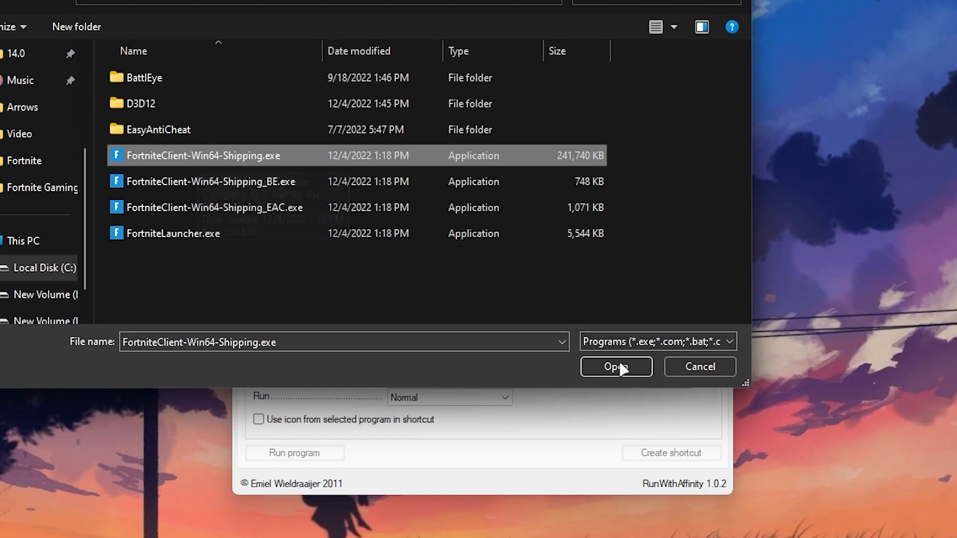
Load the Fortnite executable, set affinity to 16 cores and name the shortcut RunWithAffinityFortnite
left_click(615, 367)
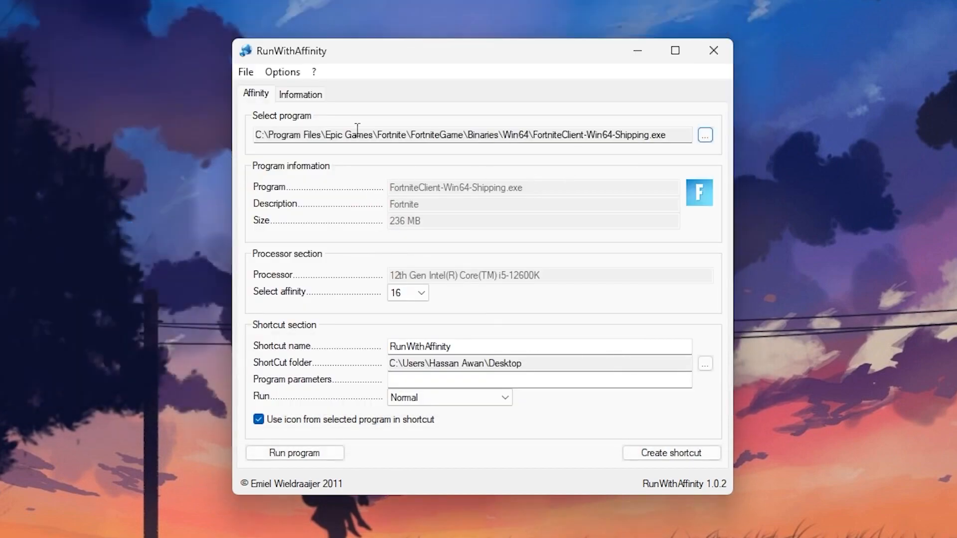
mouse_move(688, 141)
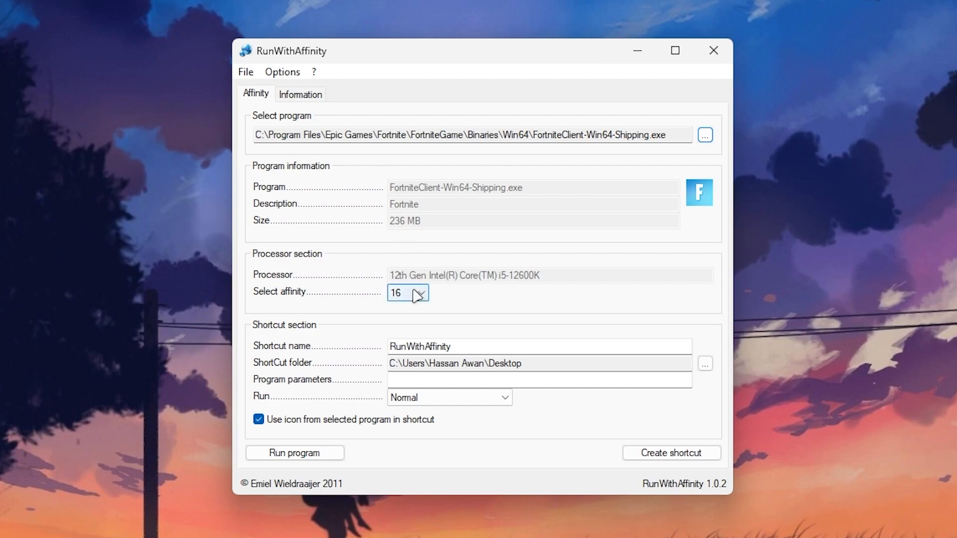
left_click(421, 293)
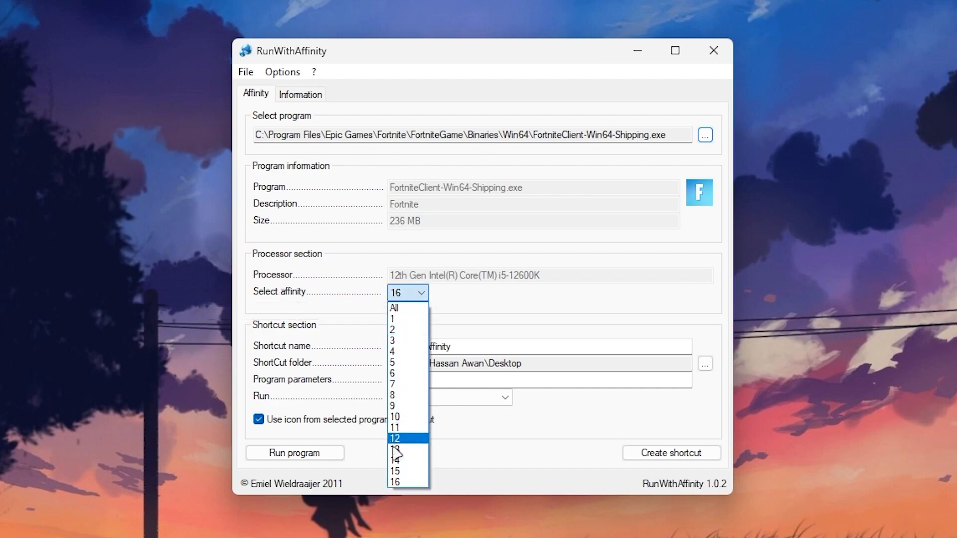
left_click(421, 293)
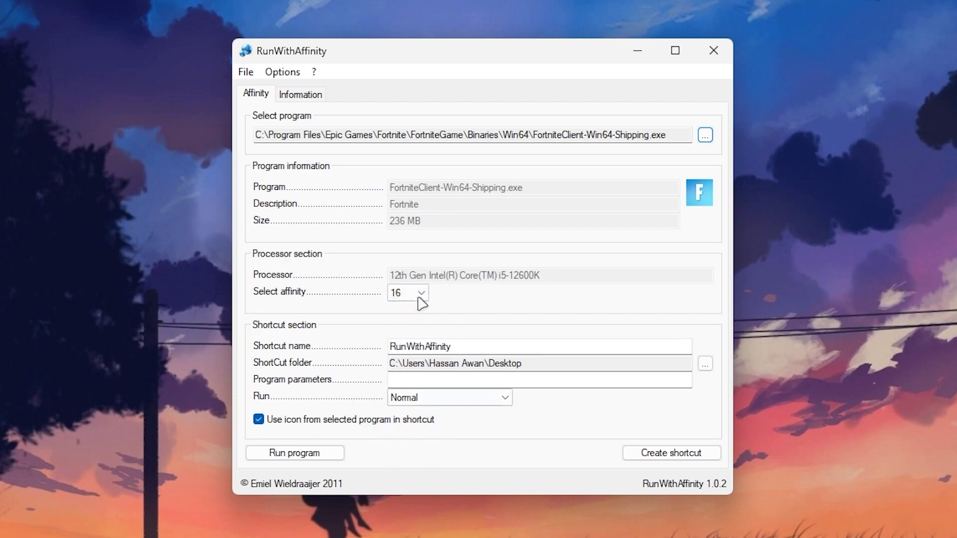
mouse_move(276, 346)
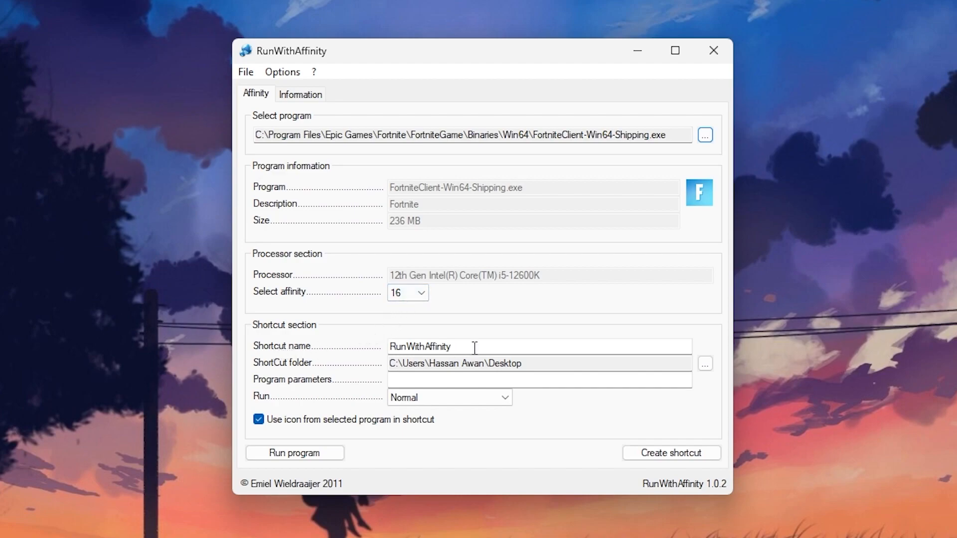
type("F")
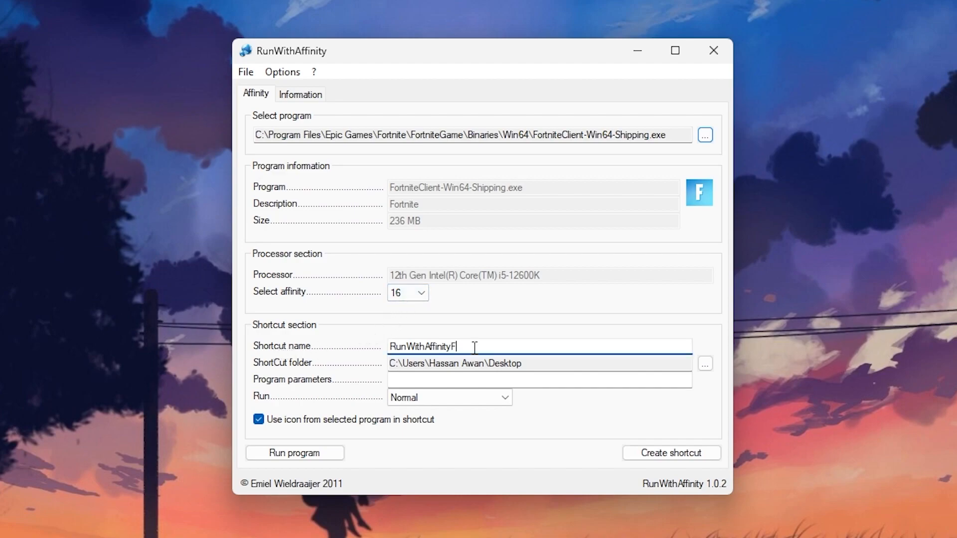
type("ortnite")
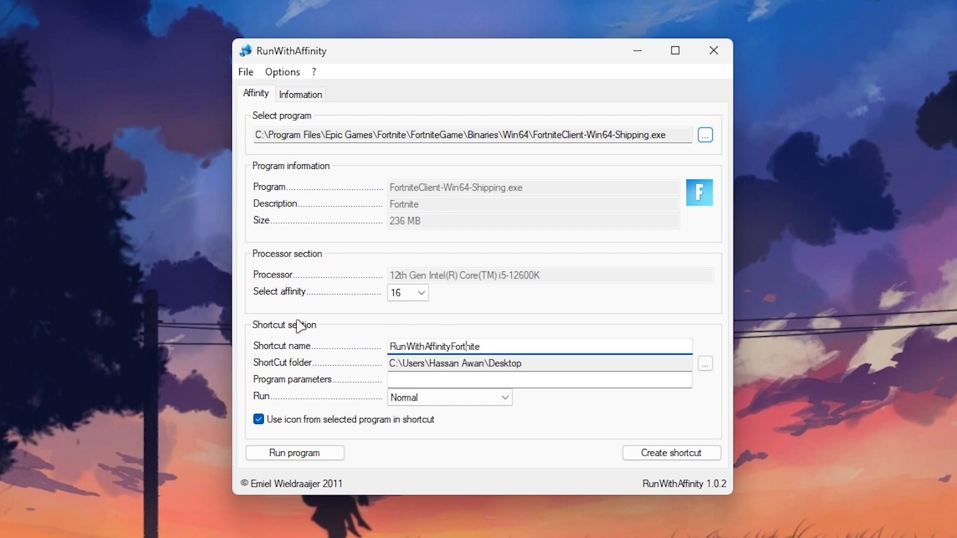
Set Run to Maximized, create the desktop shortcut, acknowledge the message and run Fortnite
left_click(503, 398)
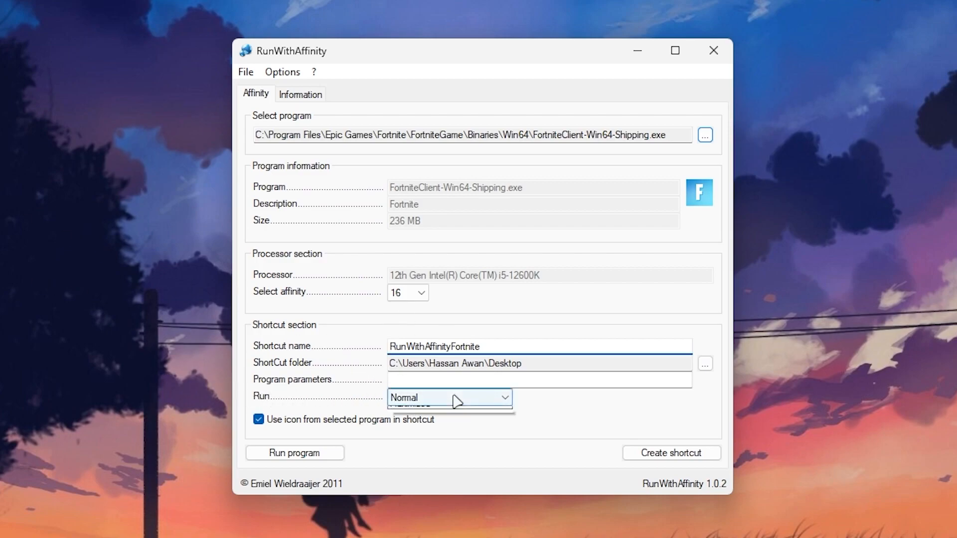
left_click(410, 397)
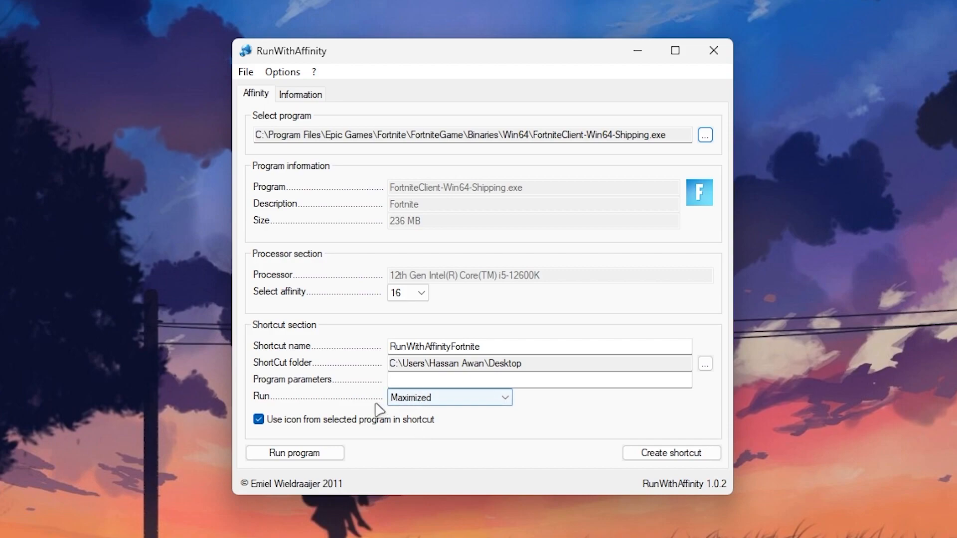
left_click(670, 453)
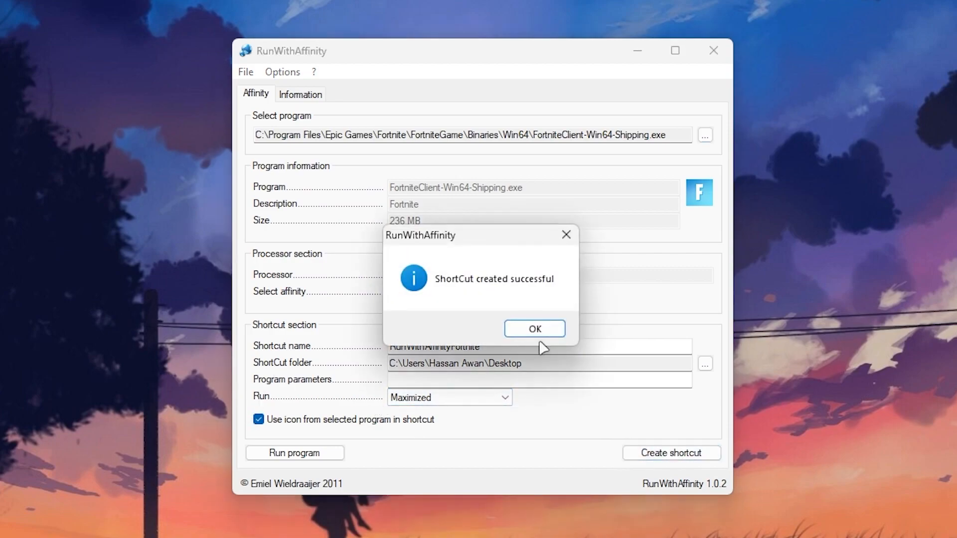
left_click(534, 328)
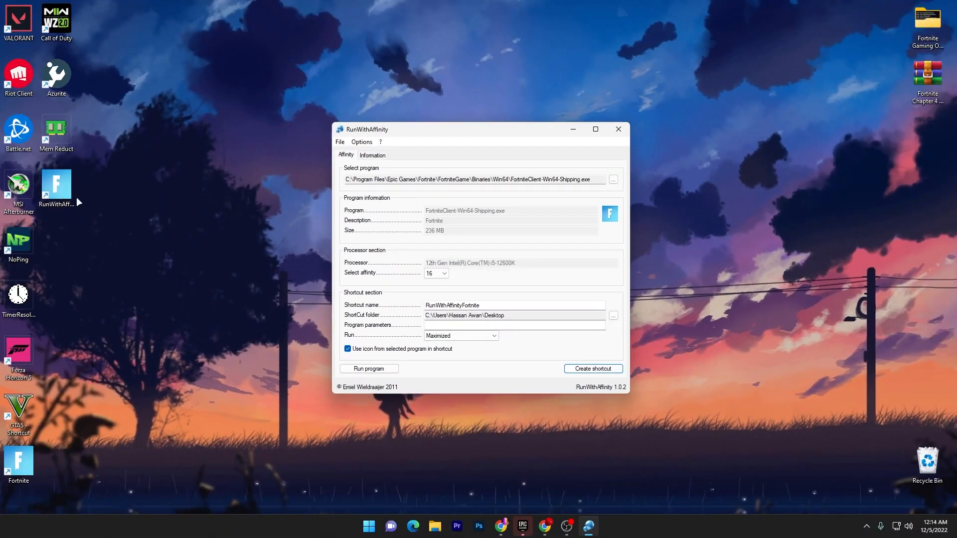
mouse_move(120, 180)
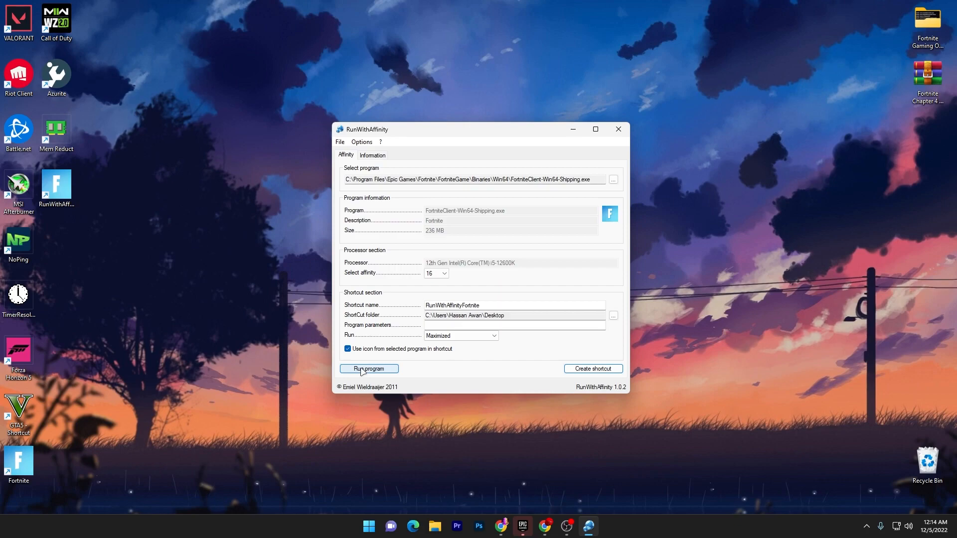
left_click(368, 368)
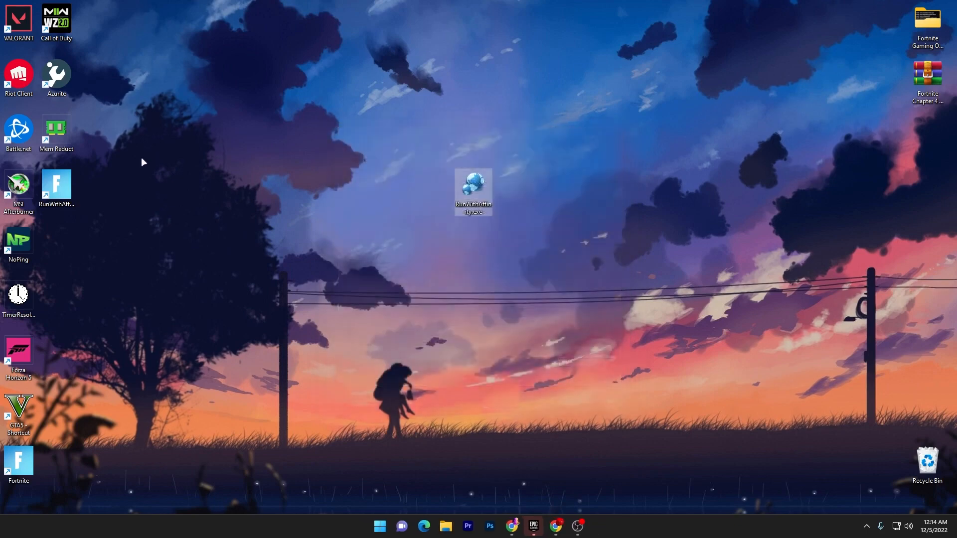
mouse_move(145, 154)
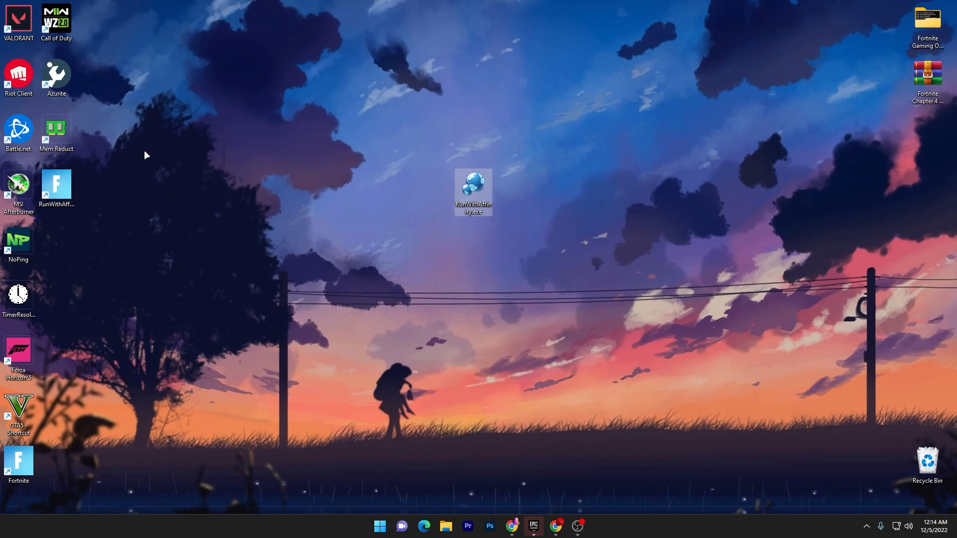
Reach Display settings from the desktop's right-click menu
right_click(299, 142)
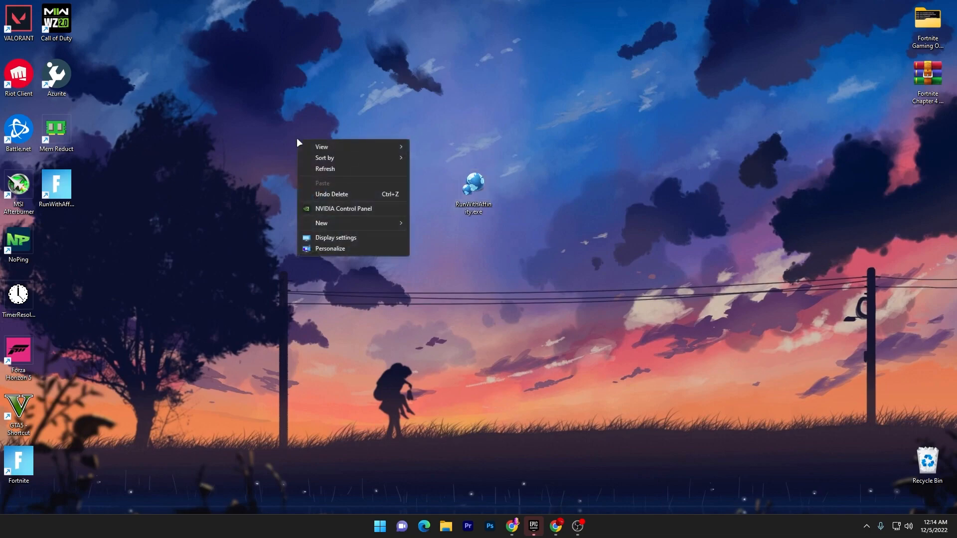
left_click(335, 238)
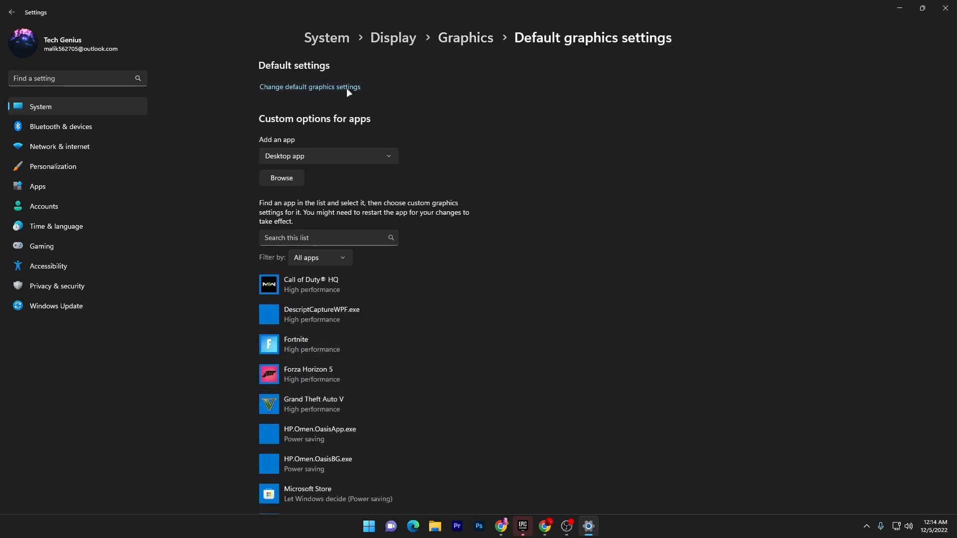
Enter Change default graphics settings to reach the GPU scheduling switch
left_click(309, 87)
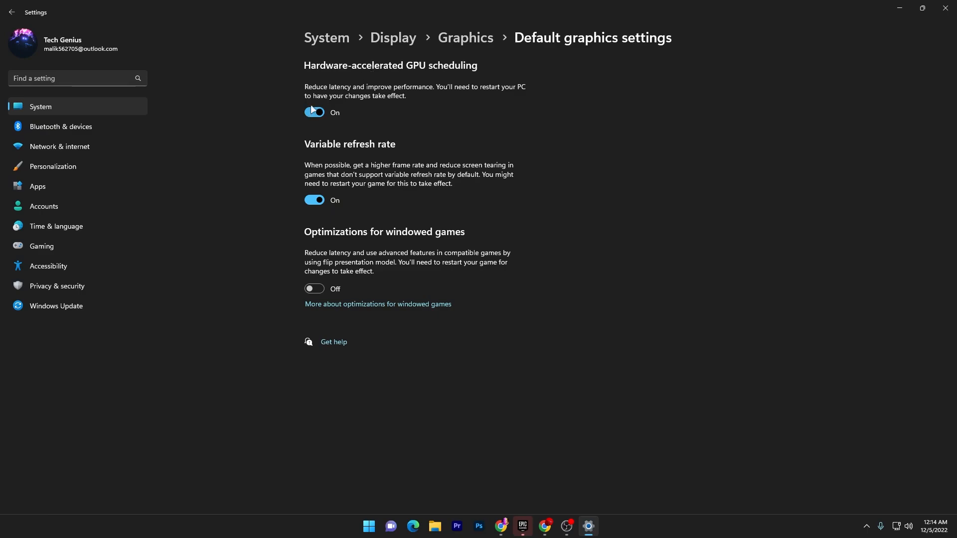
mouse_move(325, 112)
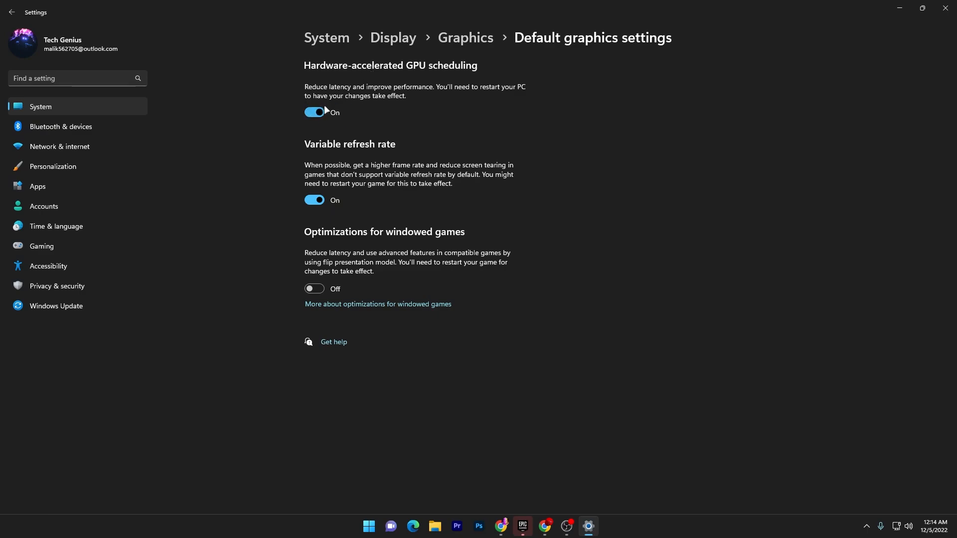
mouse_move(430, 92)
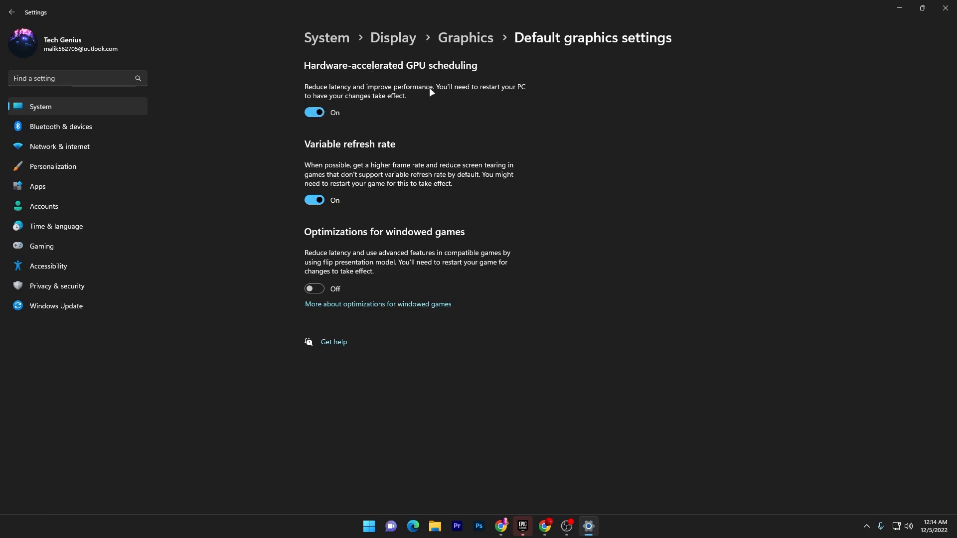
mouse_move(371, 114)
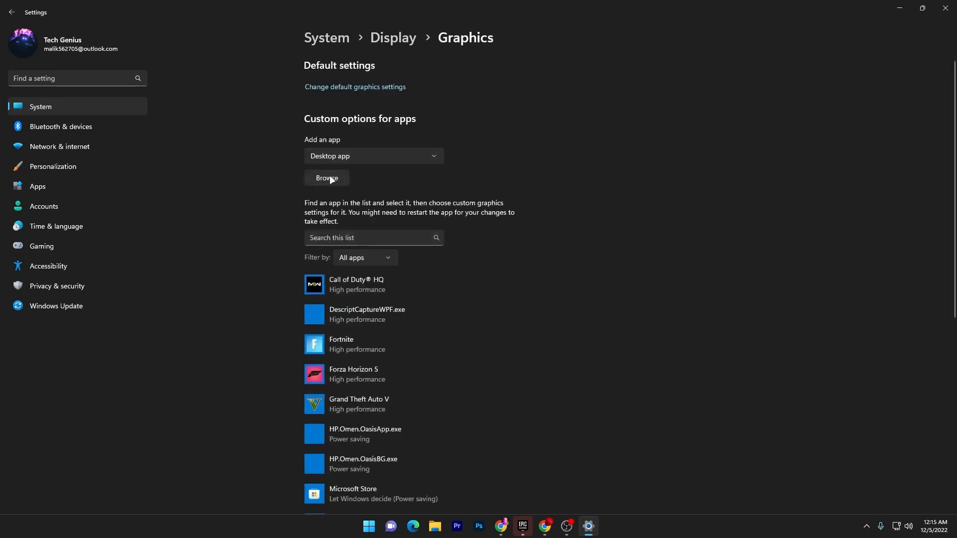
mouse_move(348, 344)
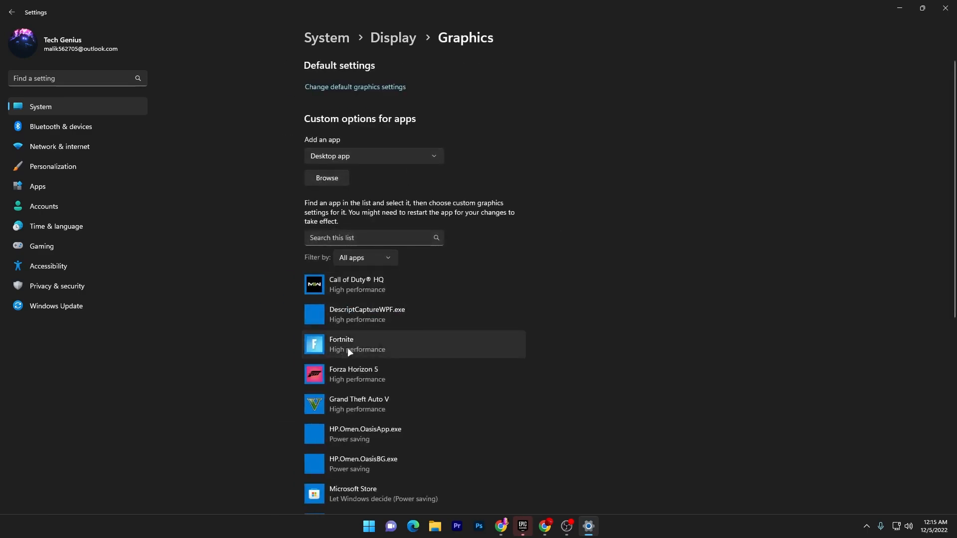
left_click(326, 177)
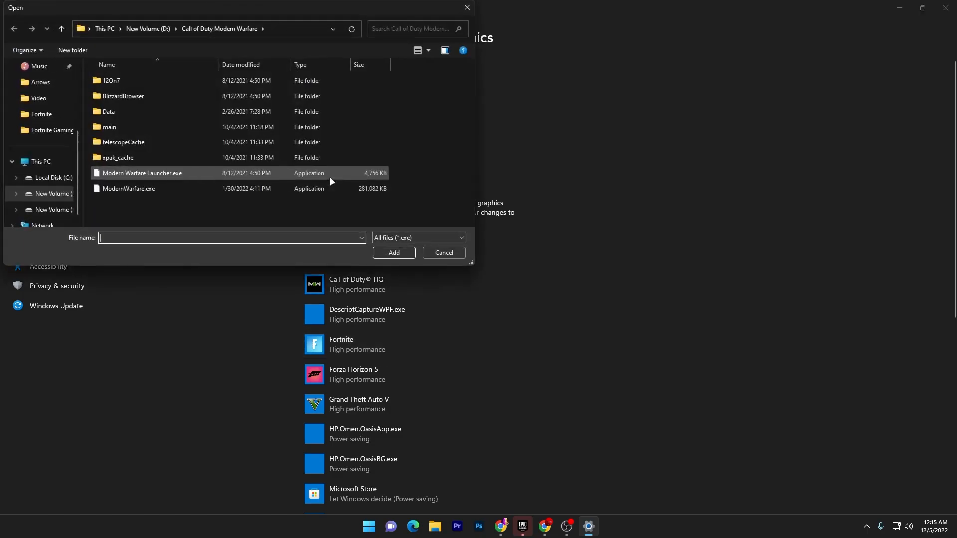
left_click(54, 177)
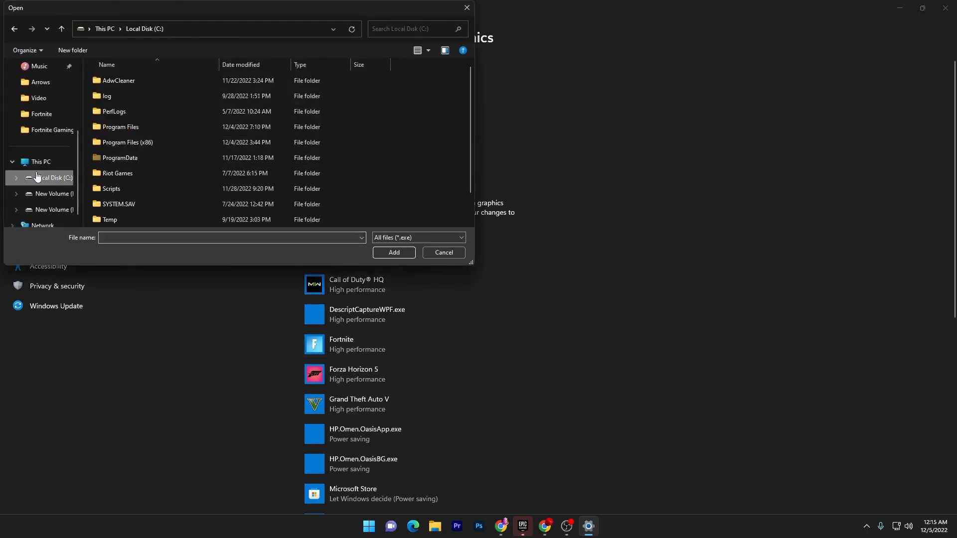
left_click(443, 252)
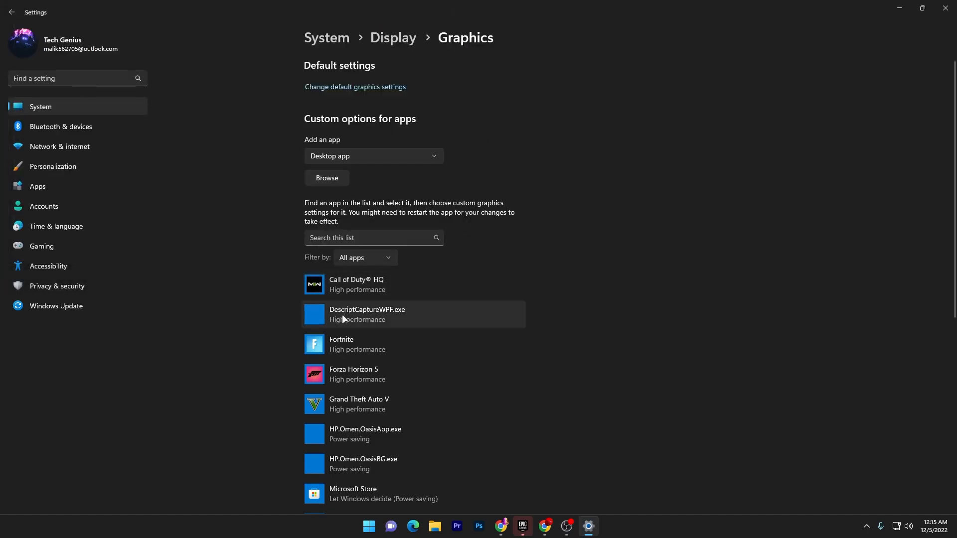